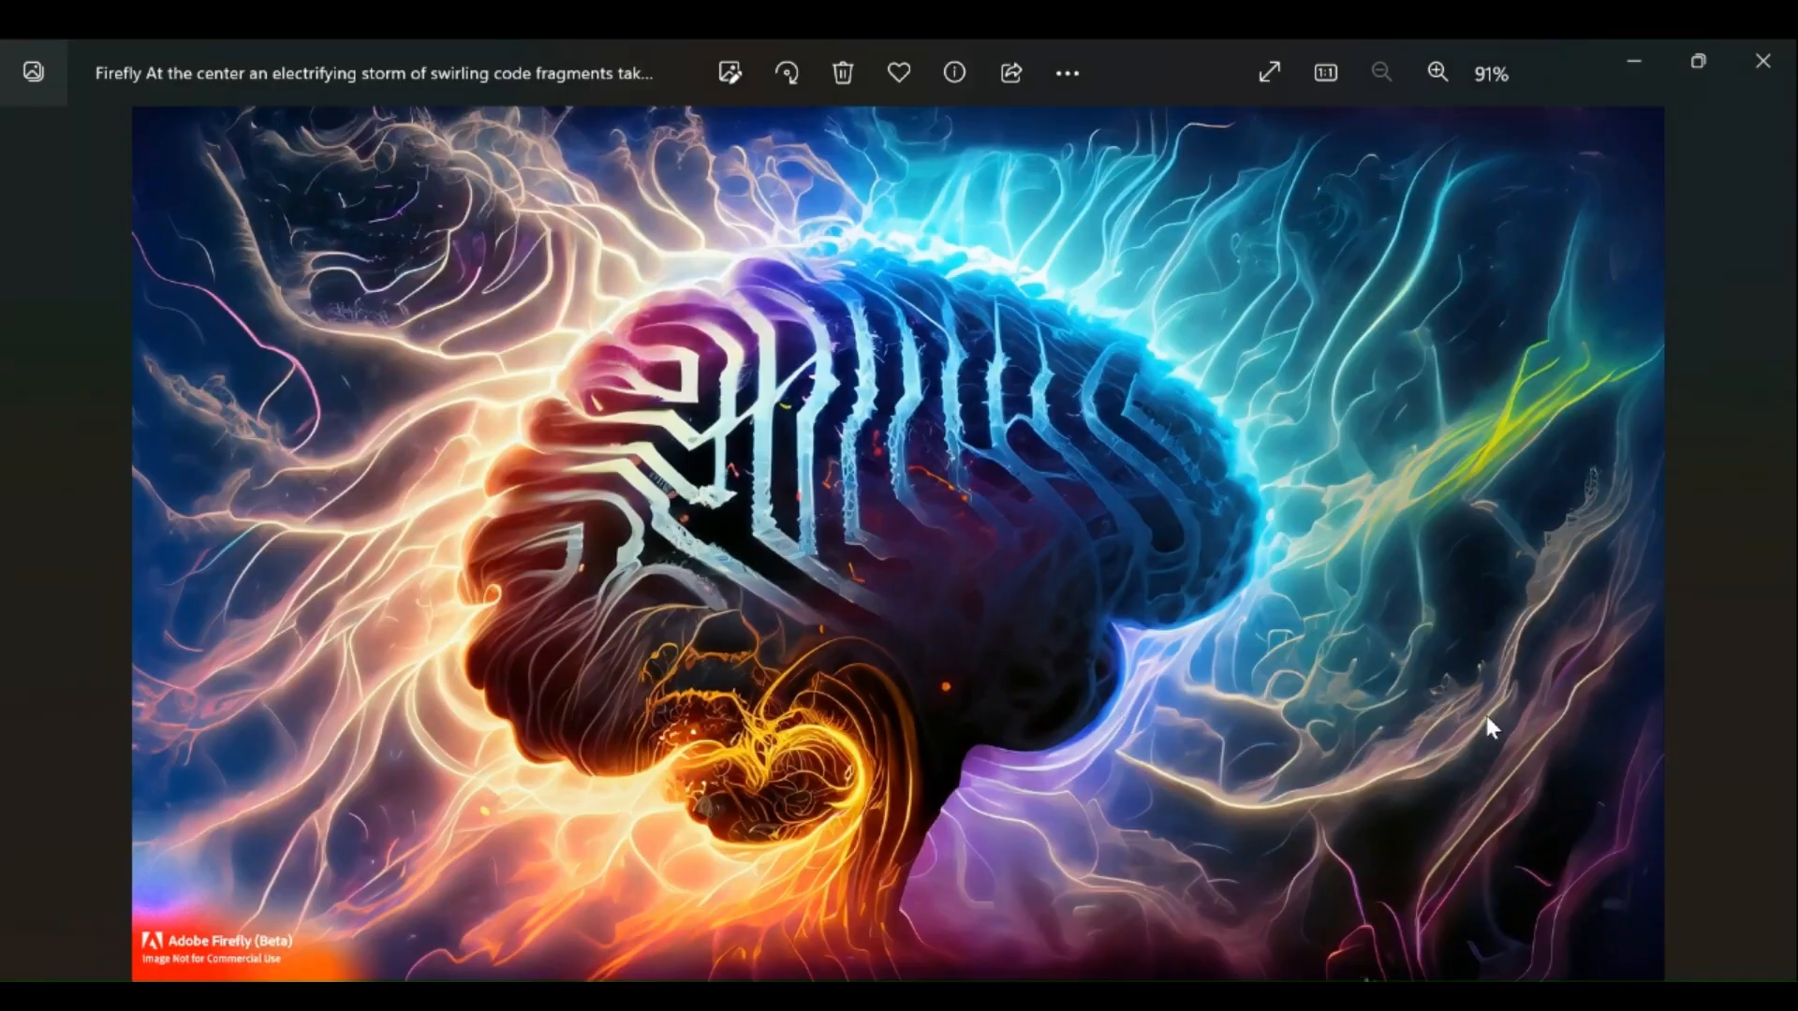
Step: Zoom the brain image in Photos from 91% to about 177%
{"action": "left_click", "coordinate": [1436, 72]}
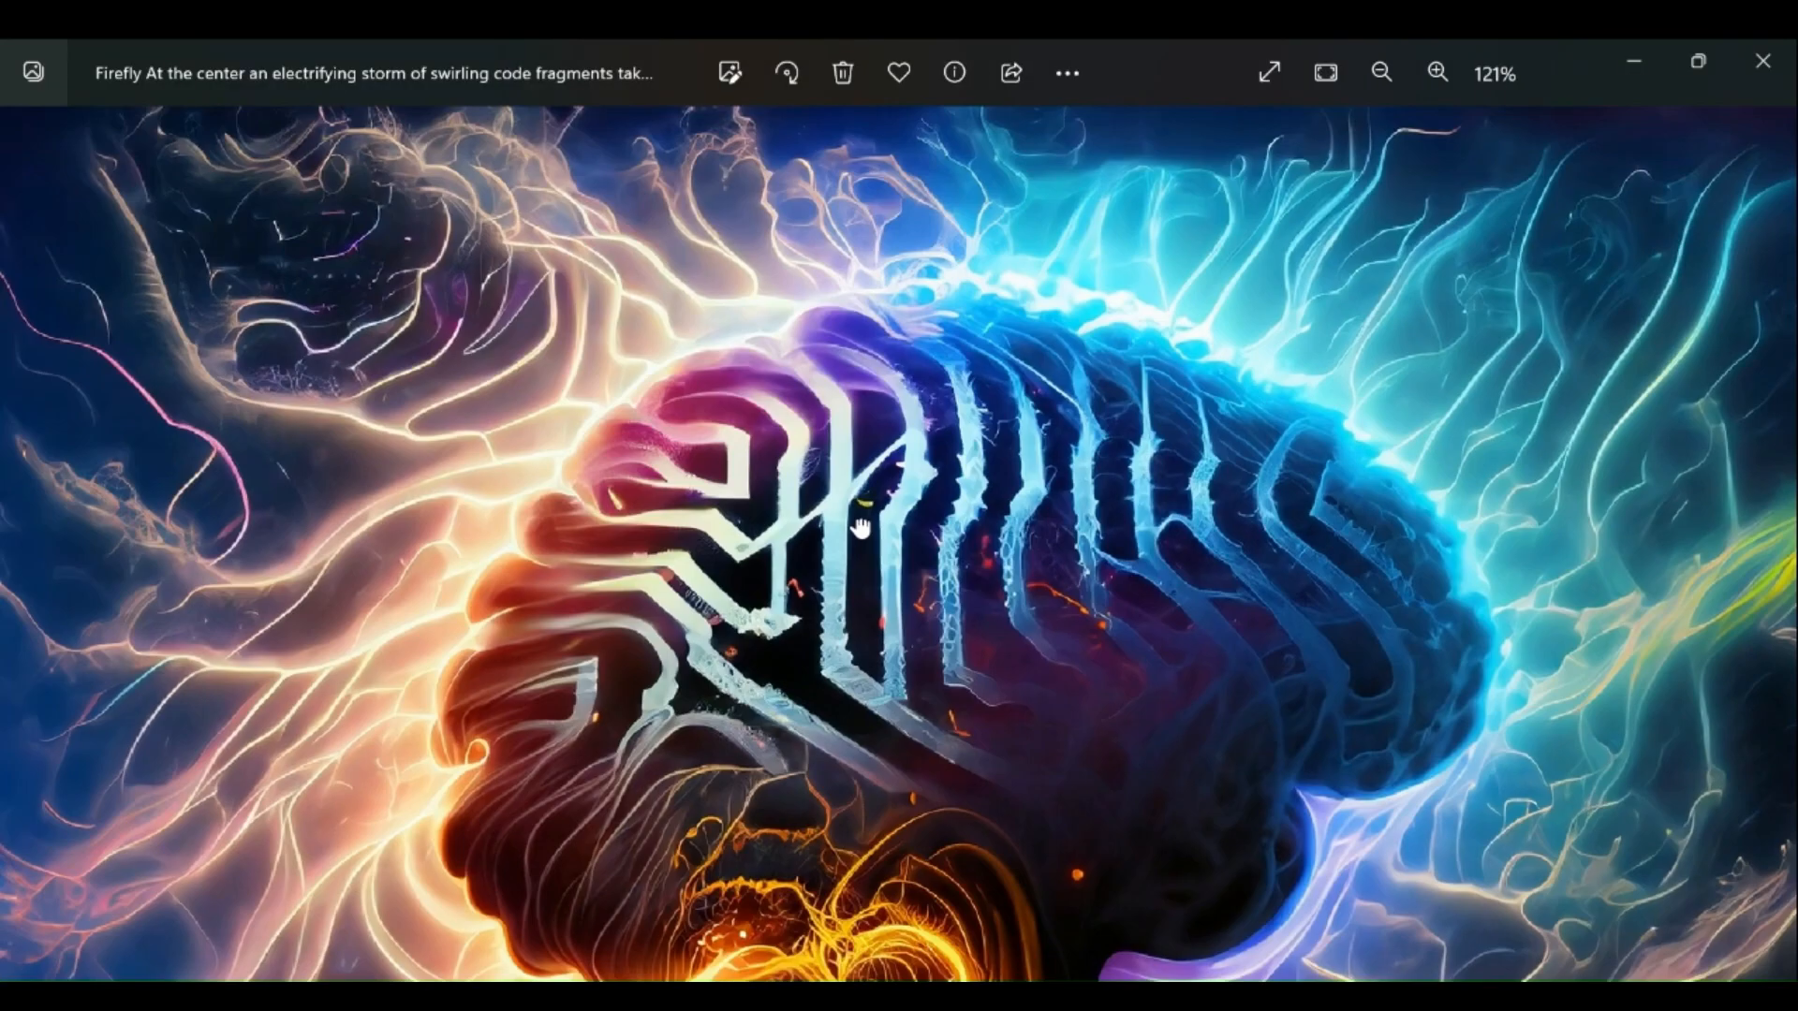
{"action": "left_click", "coordinate": [1437, 71]}
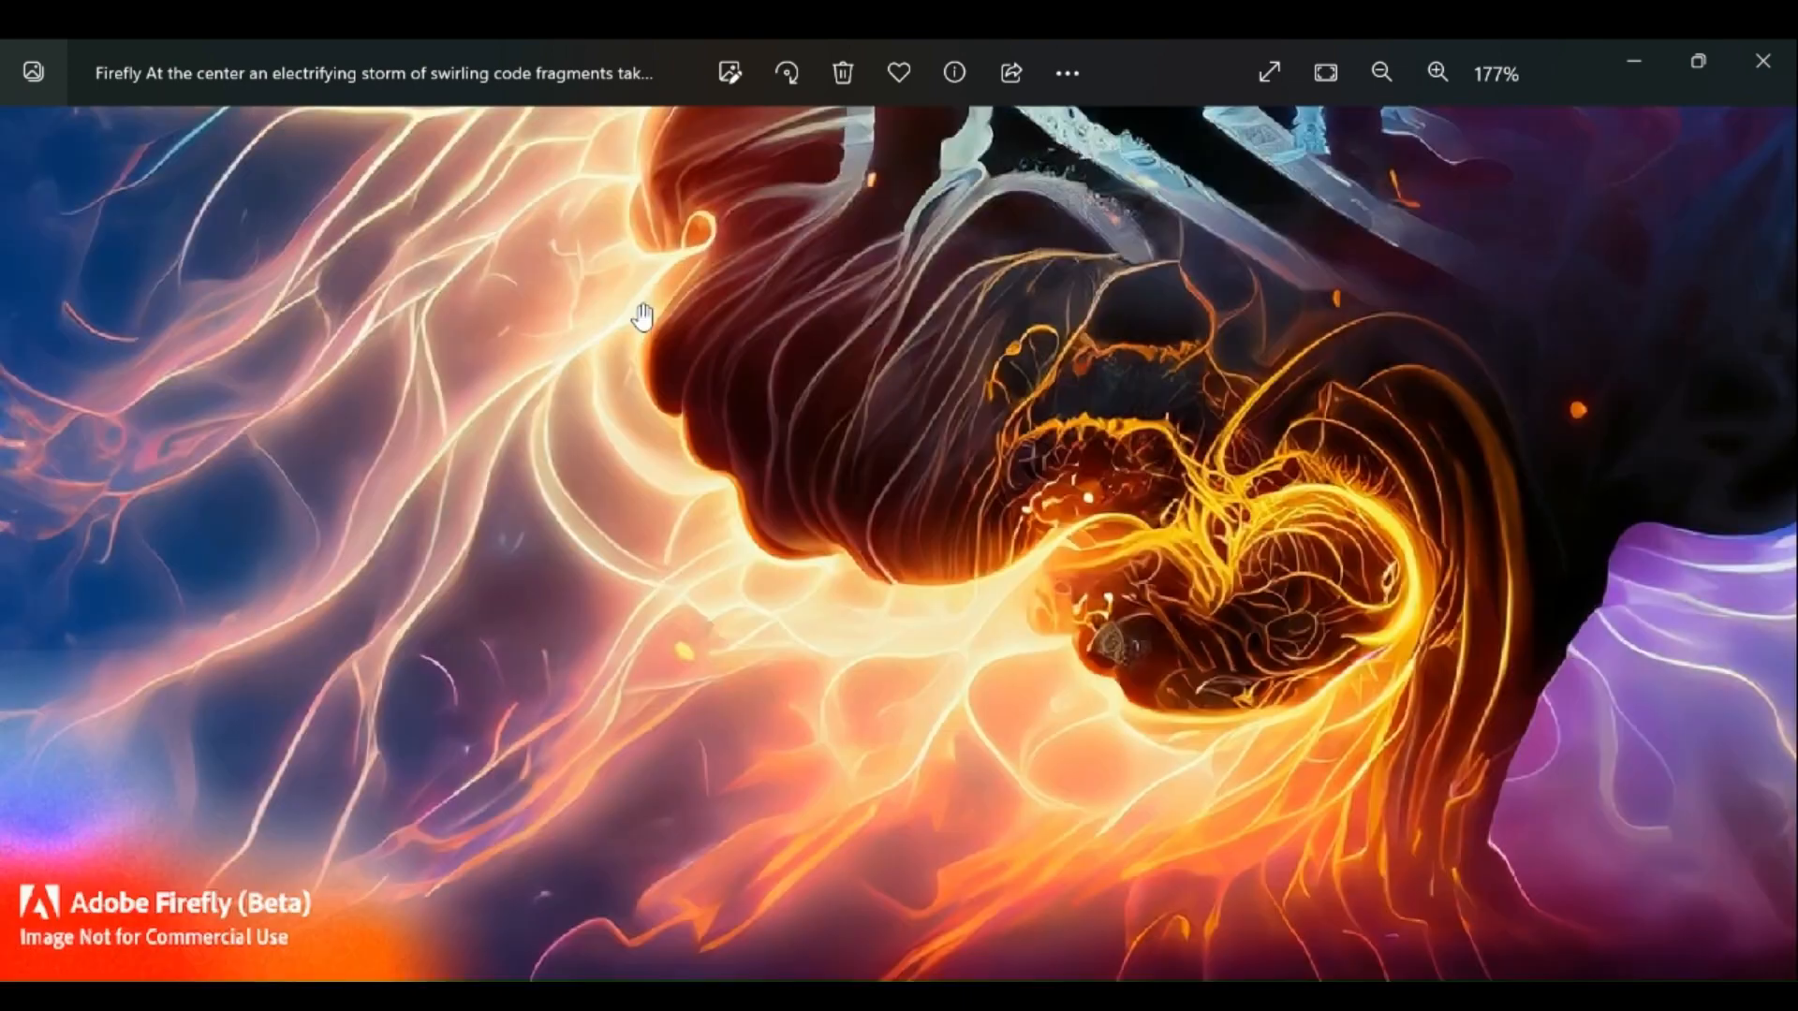
{"action": "left_click", "coordinate": [1438, 72]}
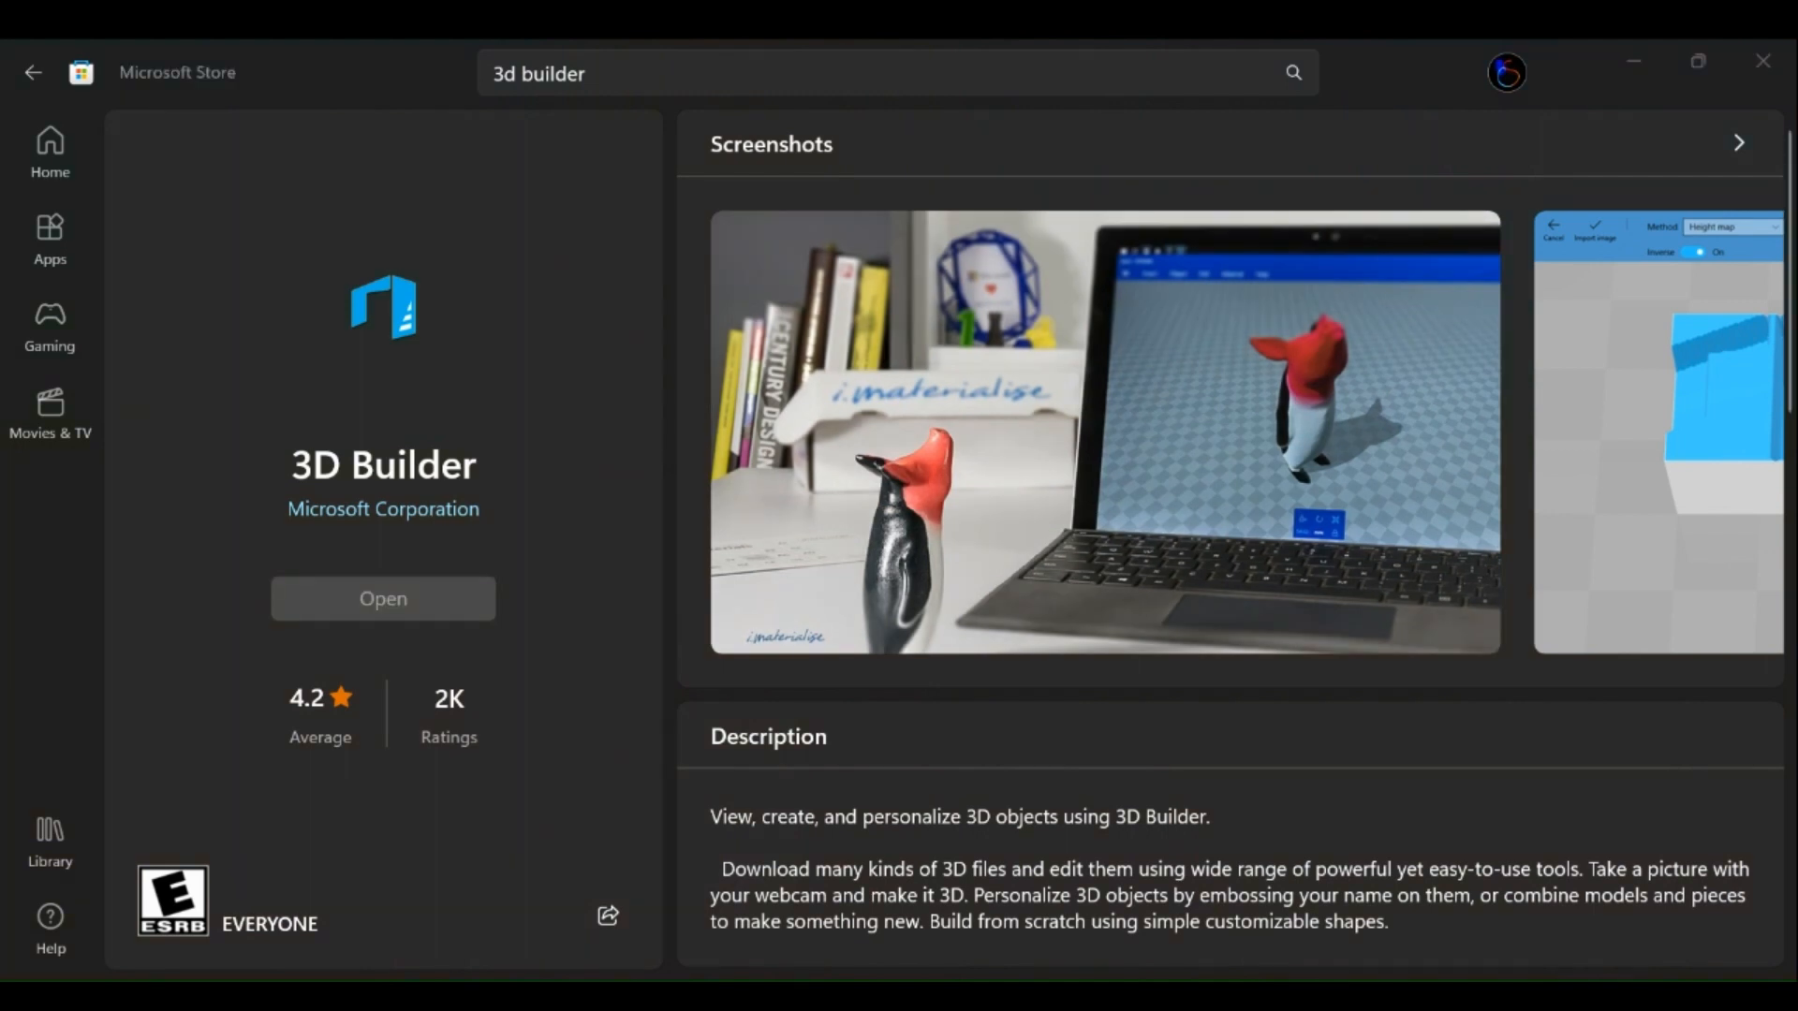
Step: Open the 3D Builder app from its Microsoft Store page
{"action": "left_click", "coordinate": [382, 598]}
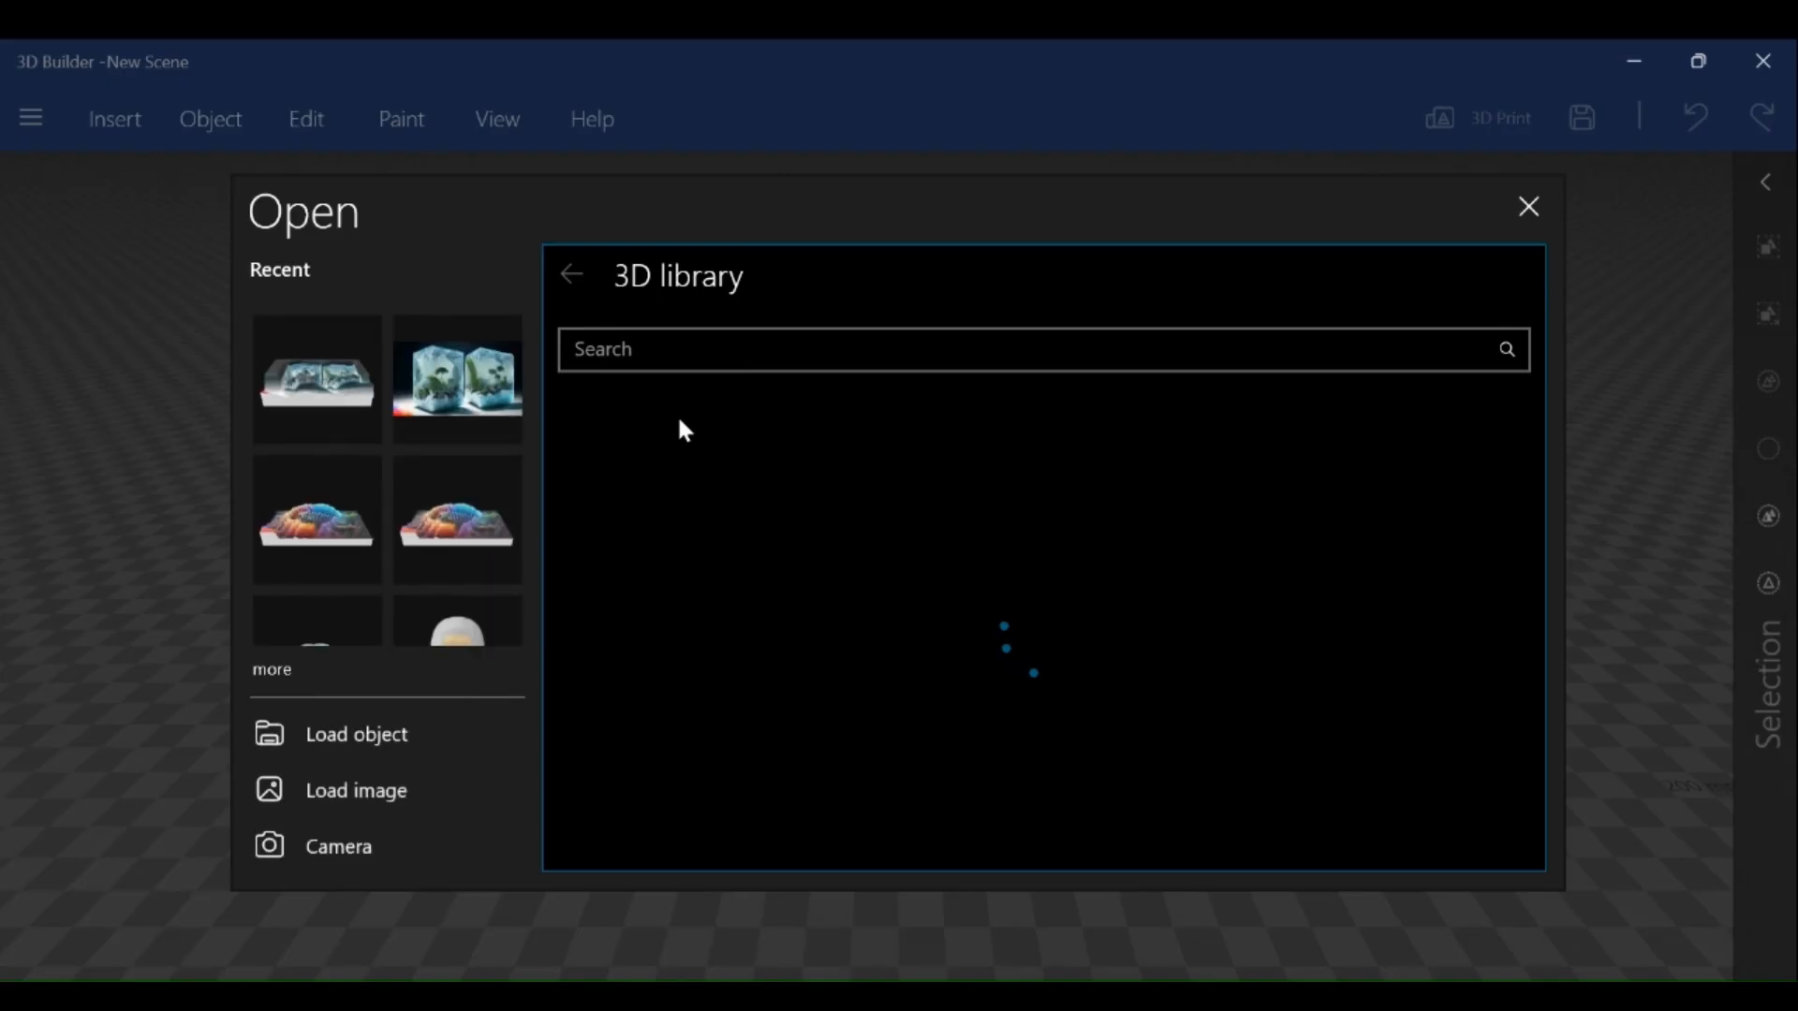
Step: Load the Firefly brain image file through Load image
{"action": "left_click", "coordinate": [356, 790]}
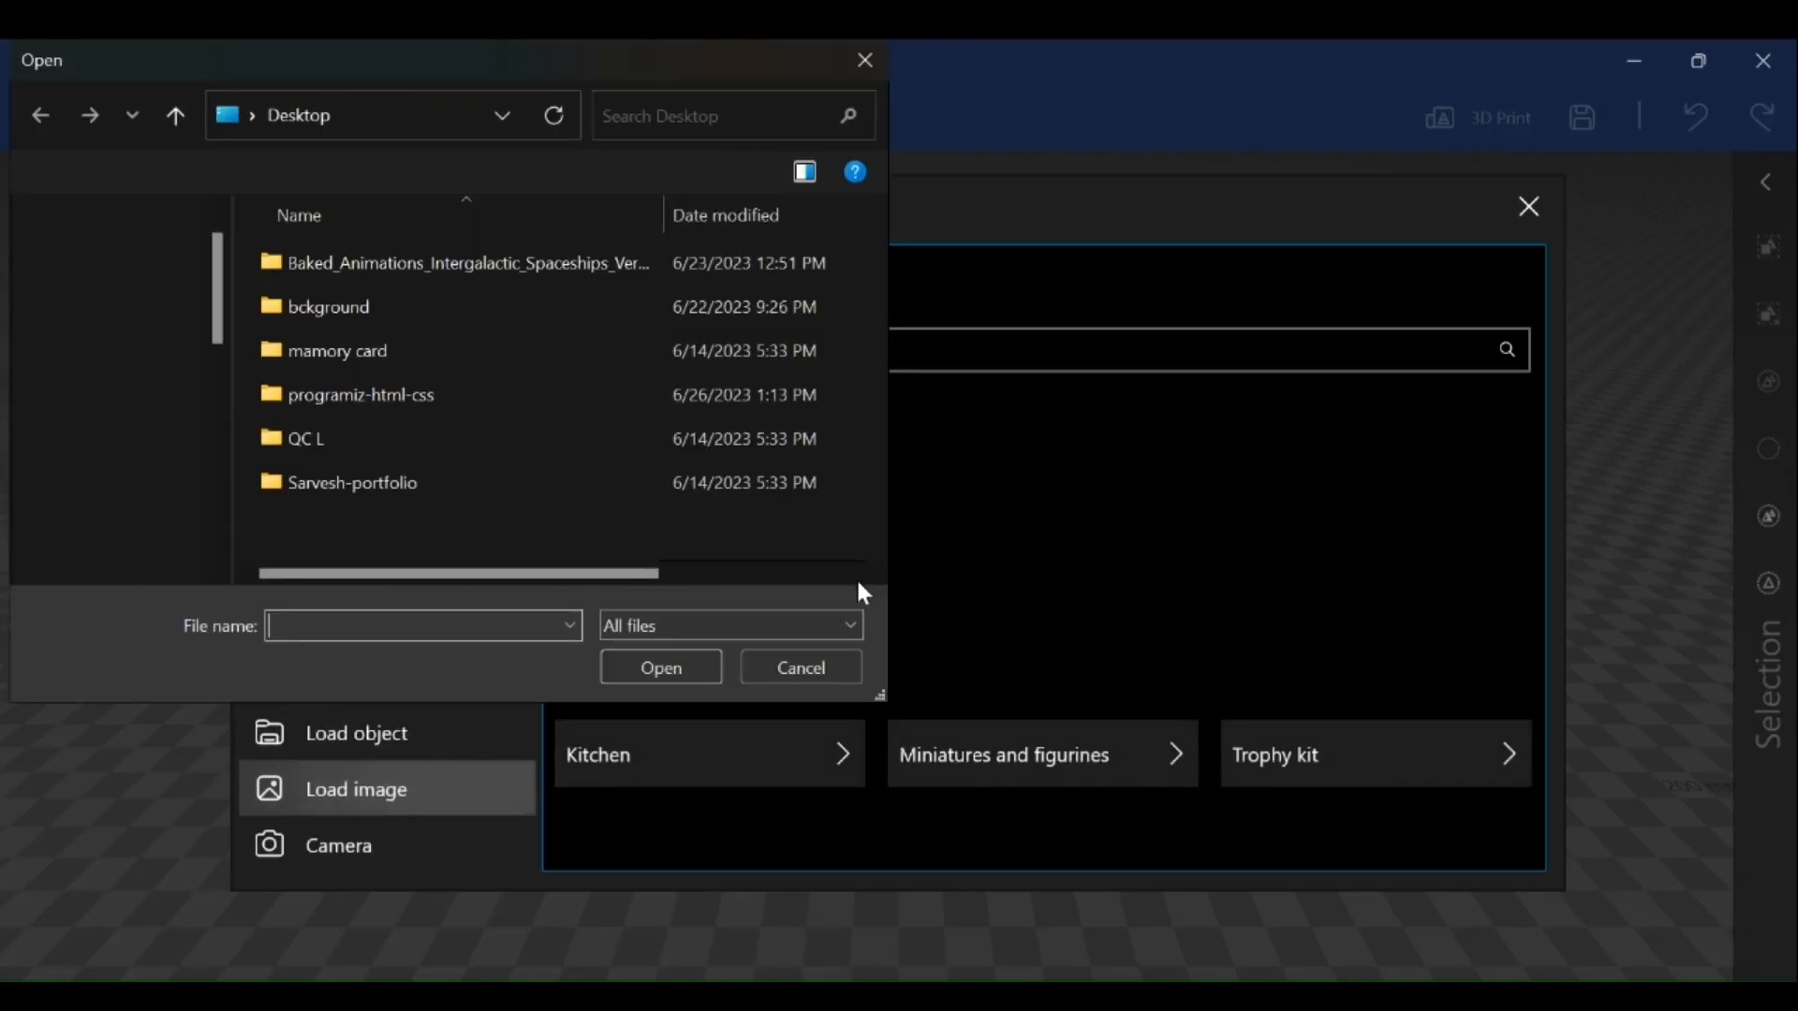
{"action": "left_click", "coordinate": [660, 666]}
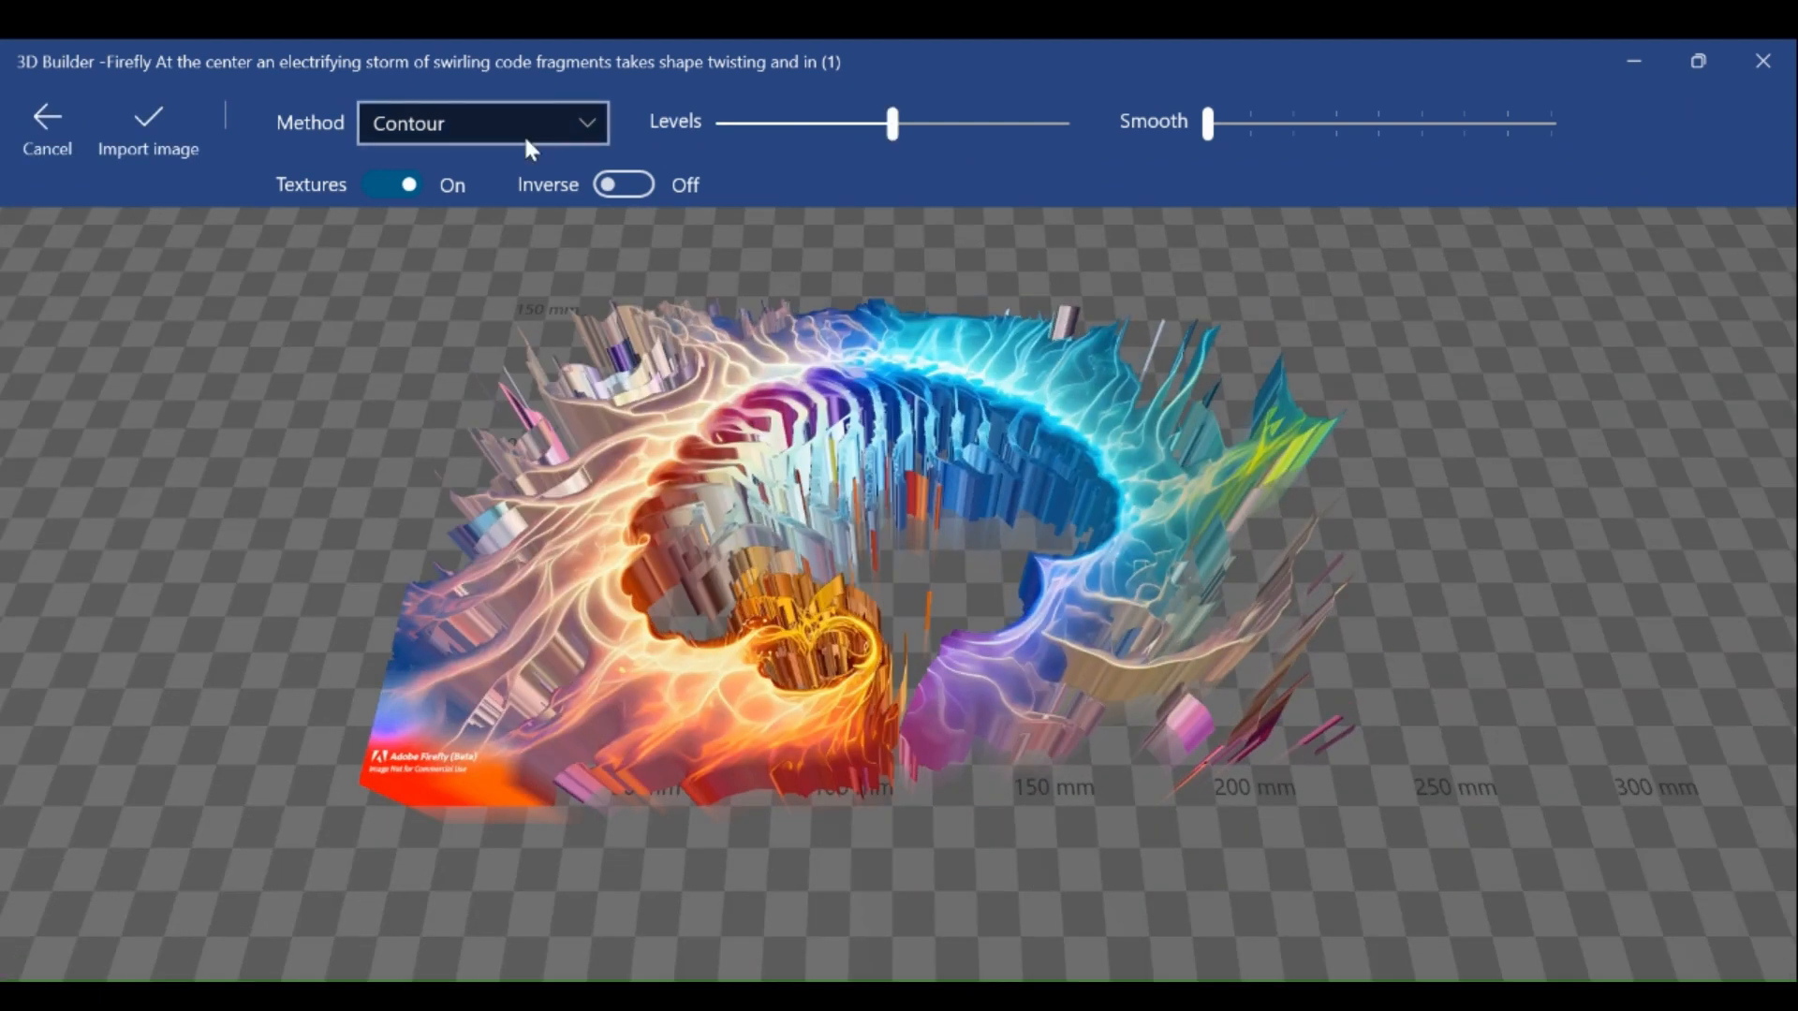
Step: Set Method to Height map and raise the Levels and height sliders
{"action": "left_click", "coordinate": [483, 122]}
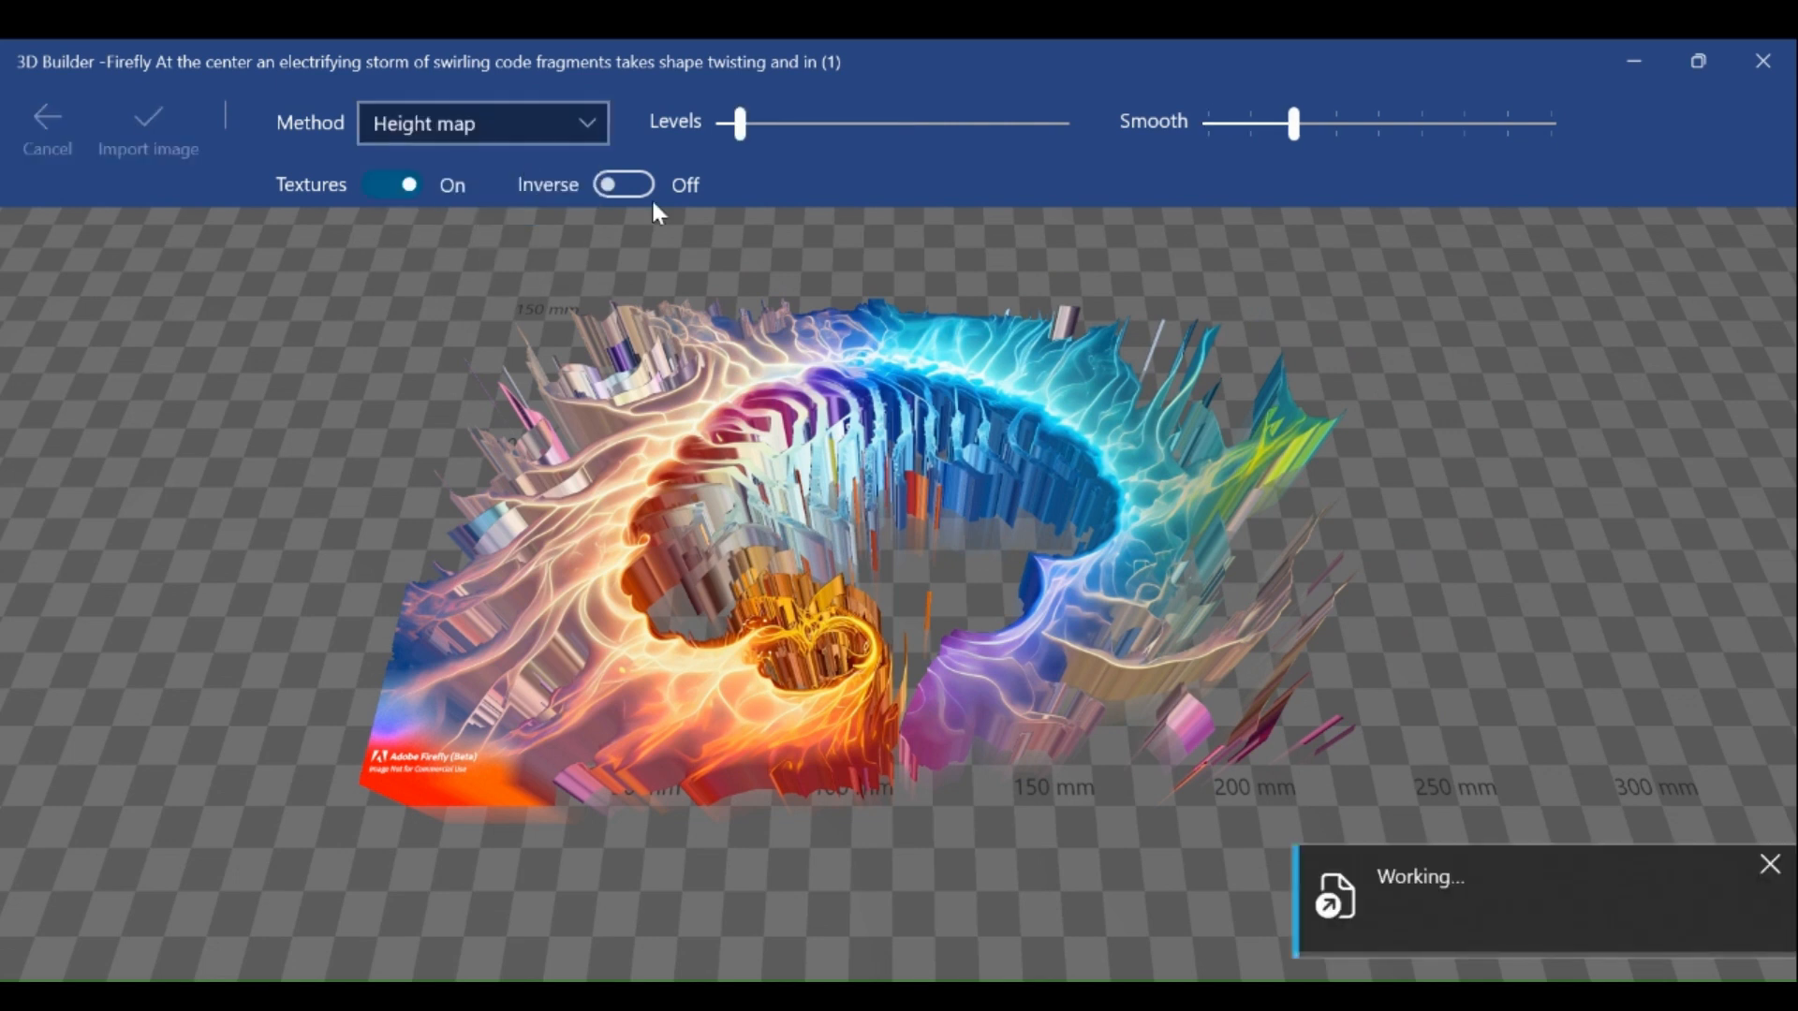
{"action": "mouse_move", "coordinate": [738, 124]}
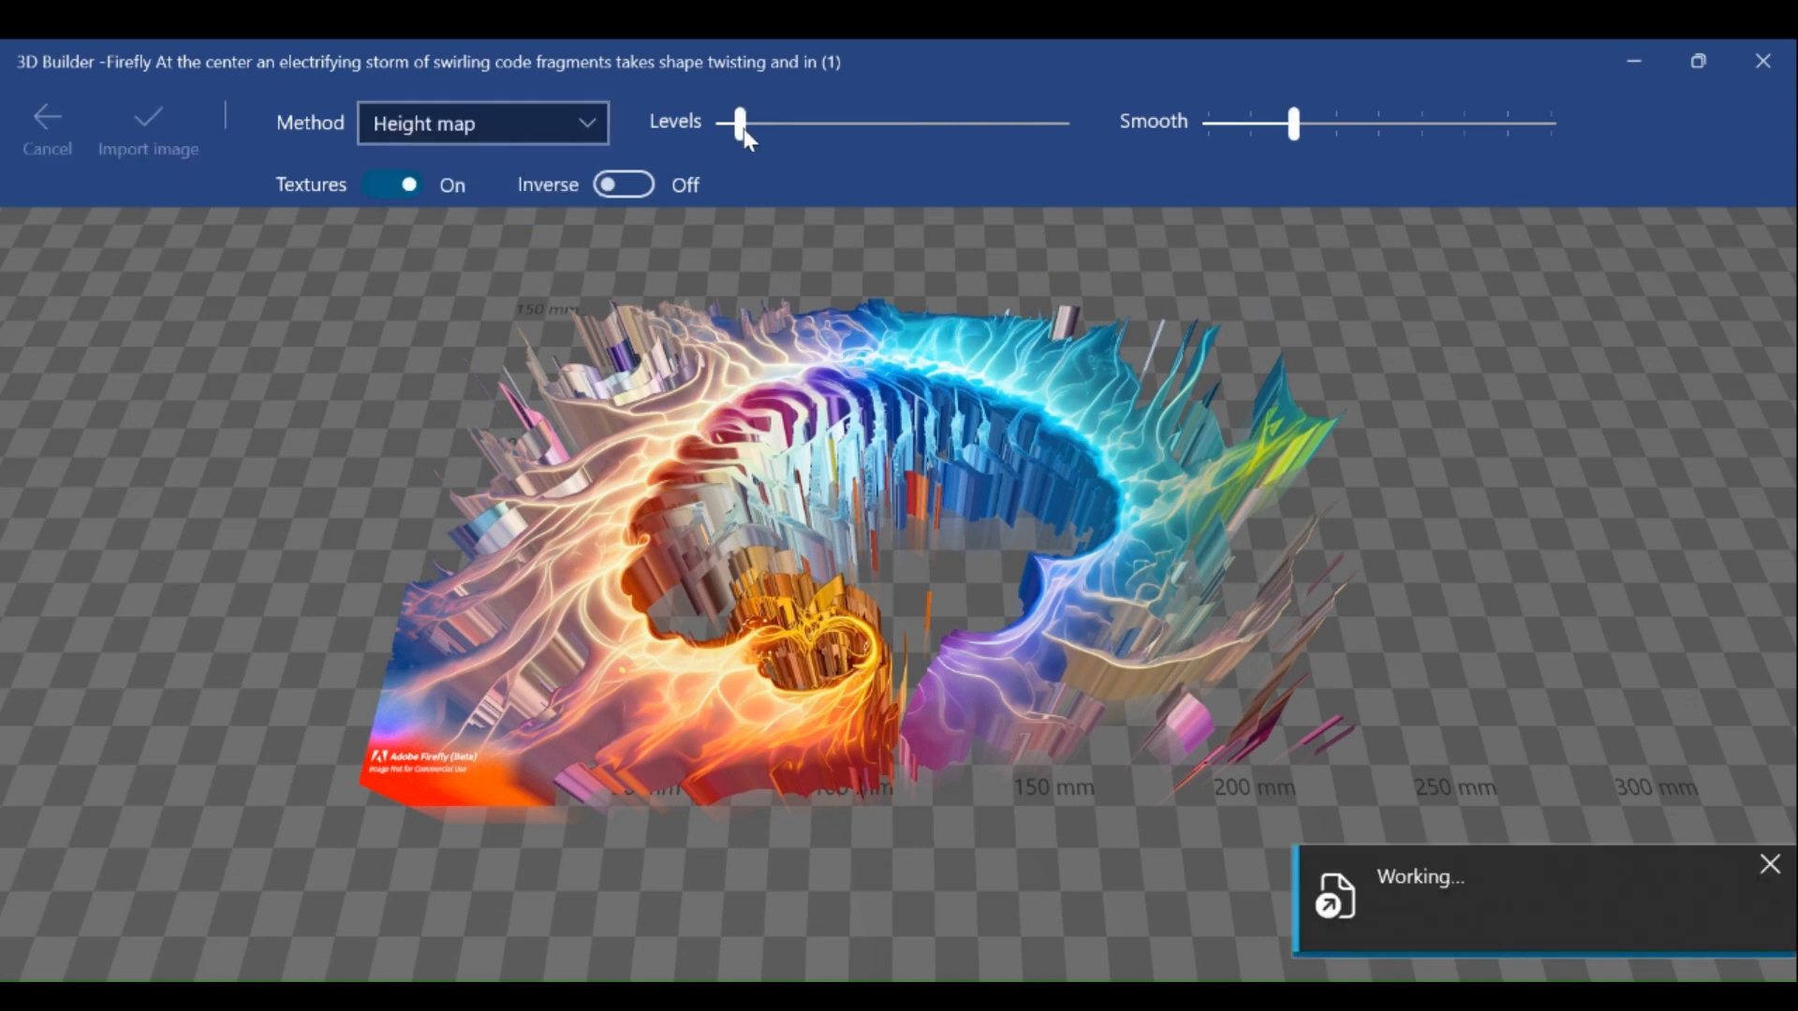
{"action": "left_click_drag", "start_coordinate": [739, 123], "coordinate": [1011, 123]}
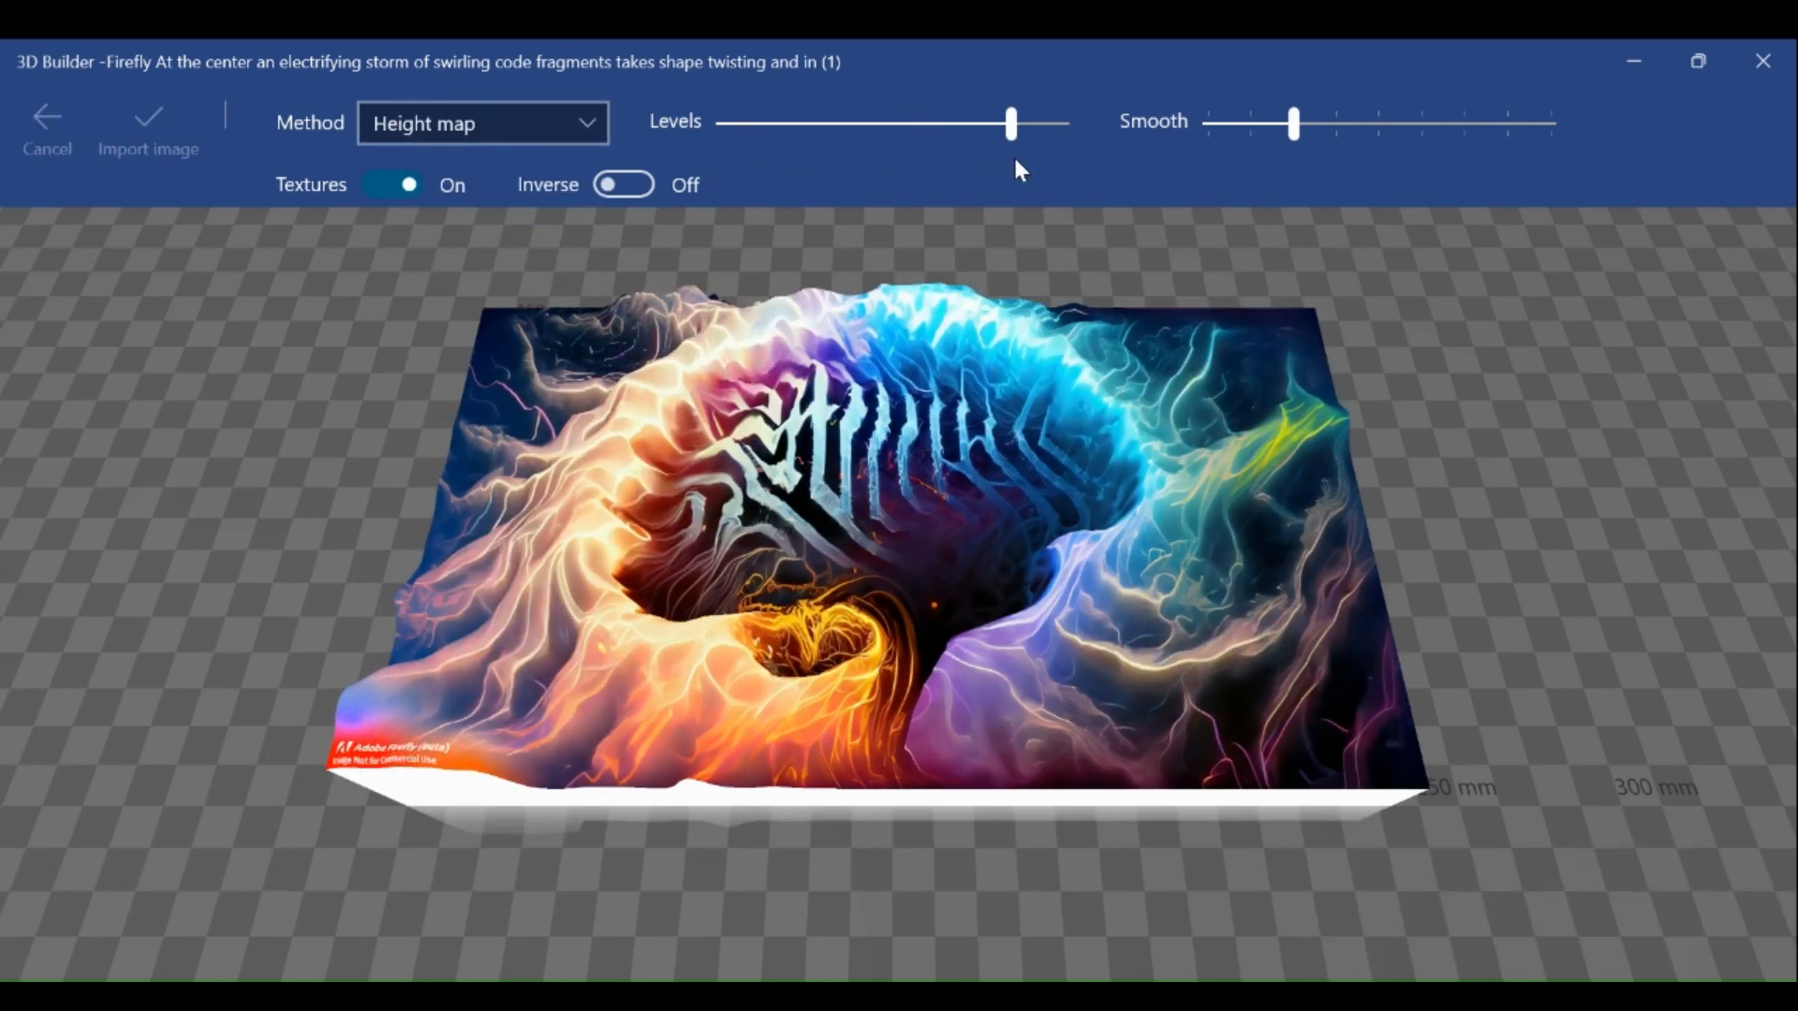
{"action": "left_click_drag", "start_coordinate": [1292, 123], "coordinate": [1551, 123]}
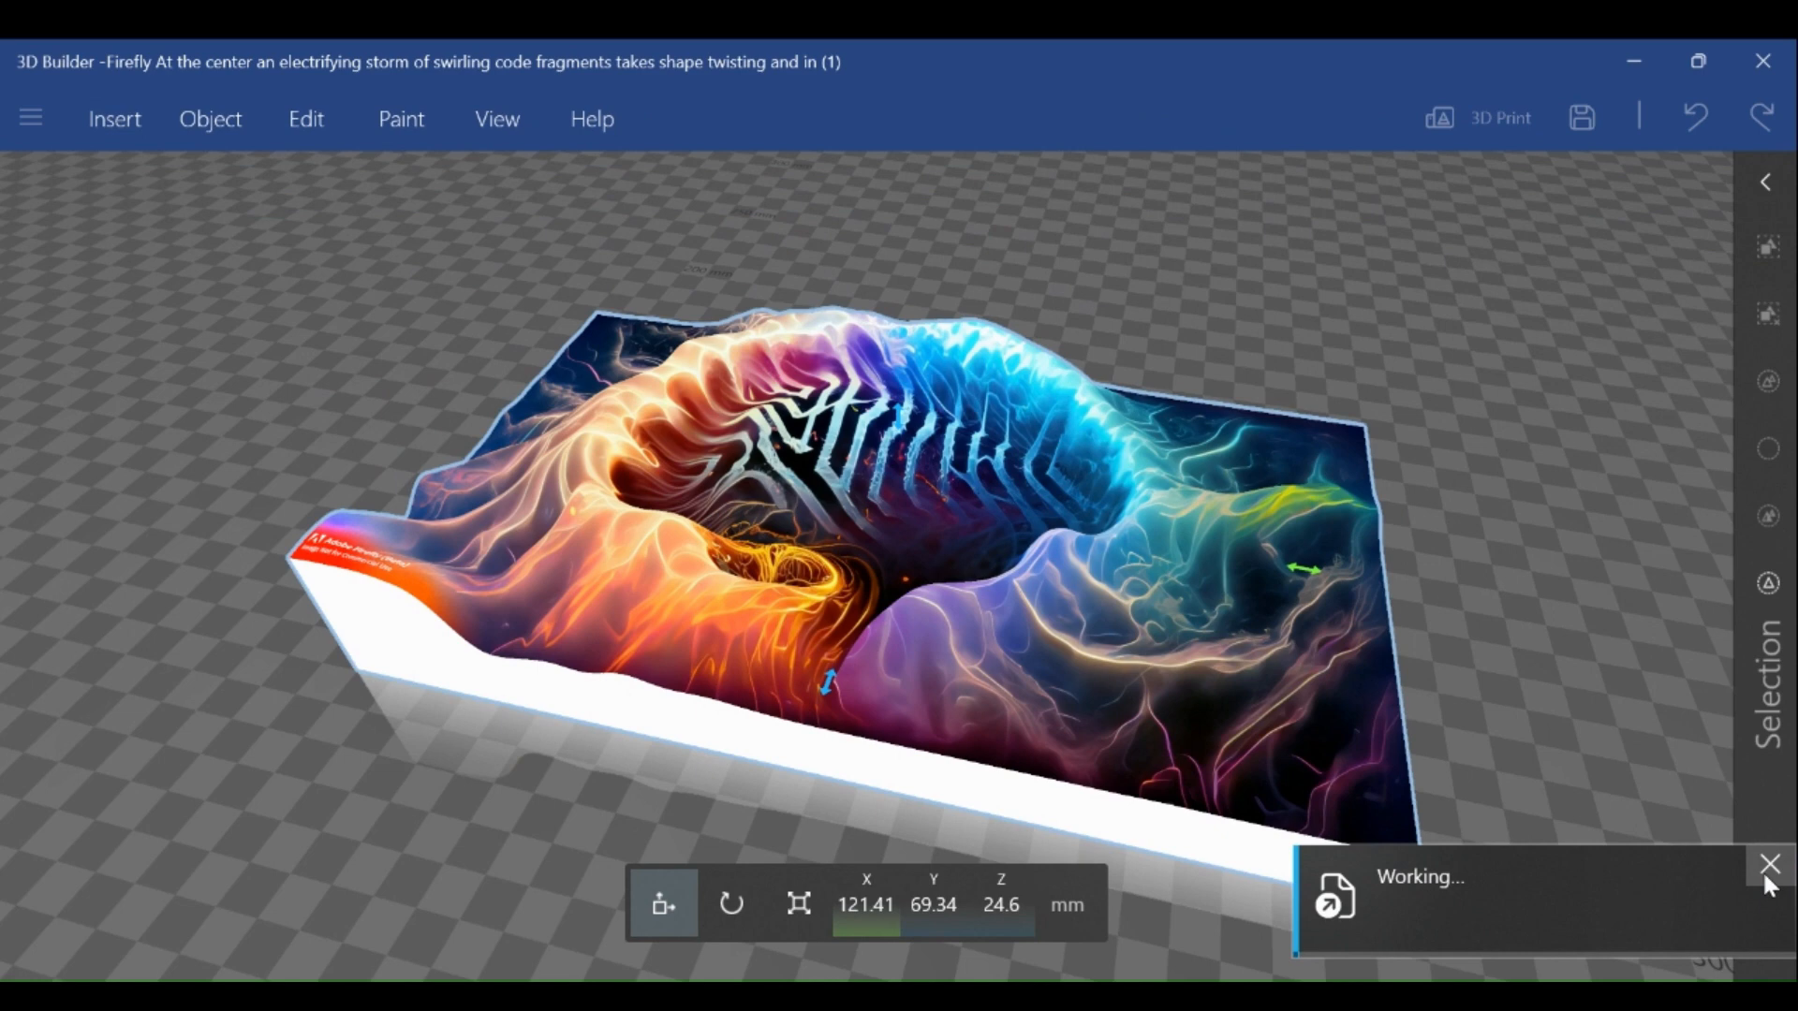
Step: Close the Working... notification after importing the brain relief
{"action": "left_click", "coordinate": [1581, 115]}
{"action": "type", "text": "dd"}
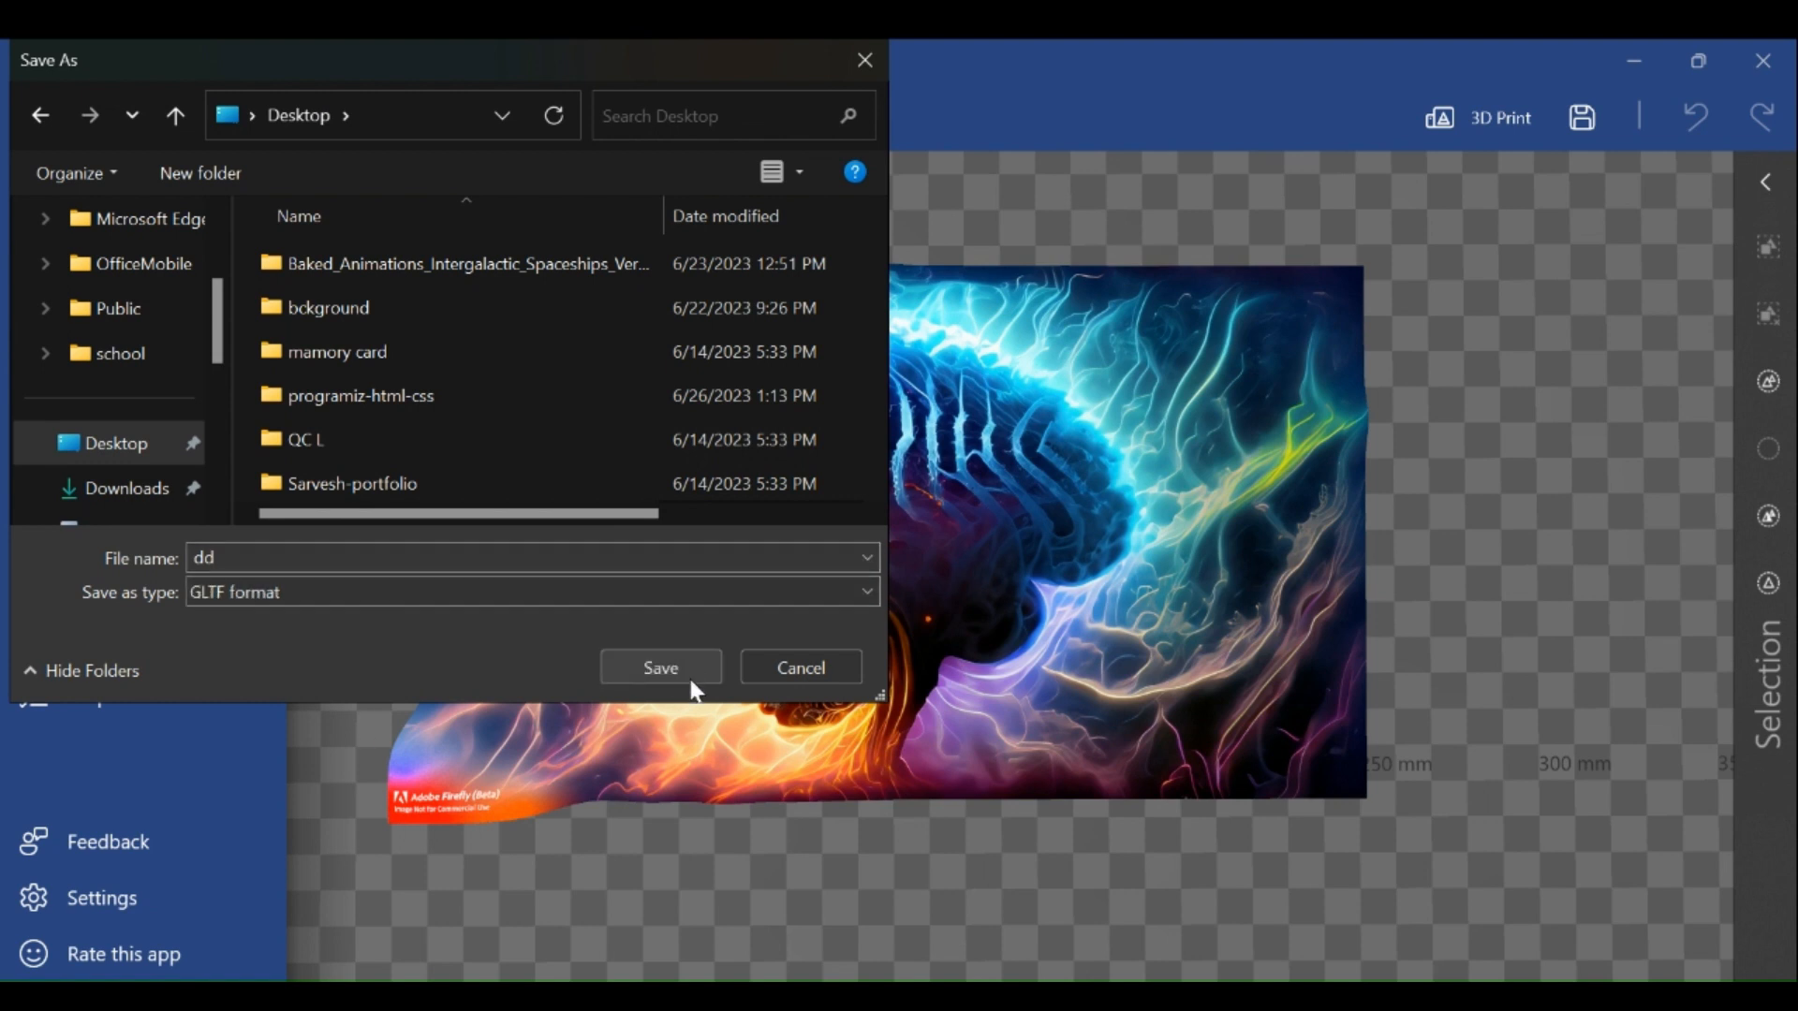
Step: Save the relief as GLTF named 'dd' on the Desktop
{"action": "left_click", "coordinate": [660, 666]}
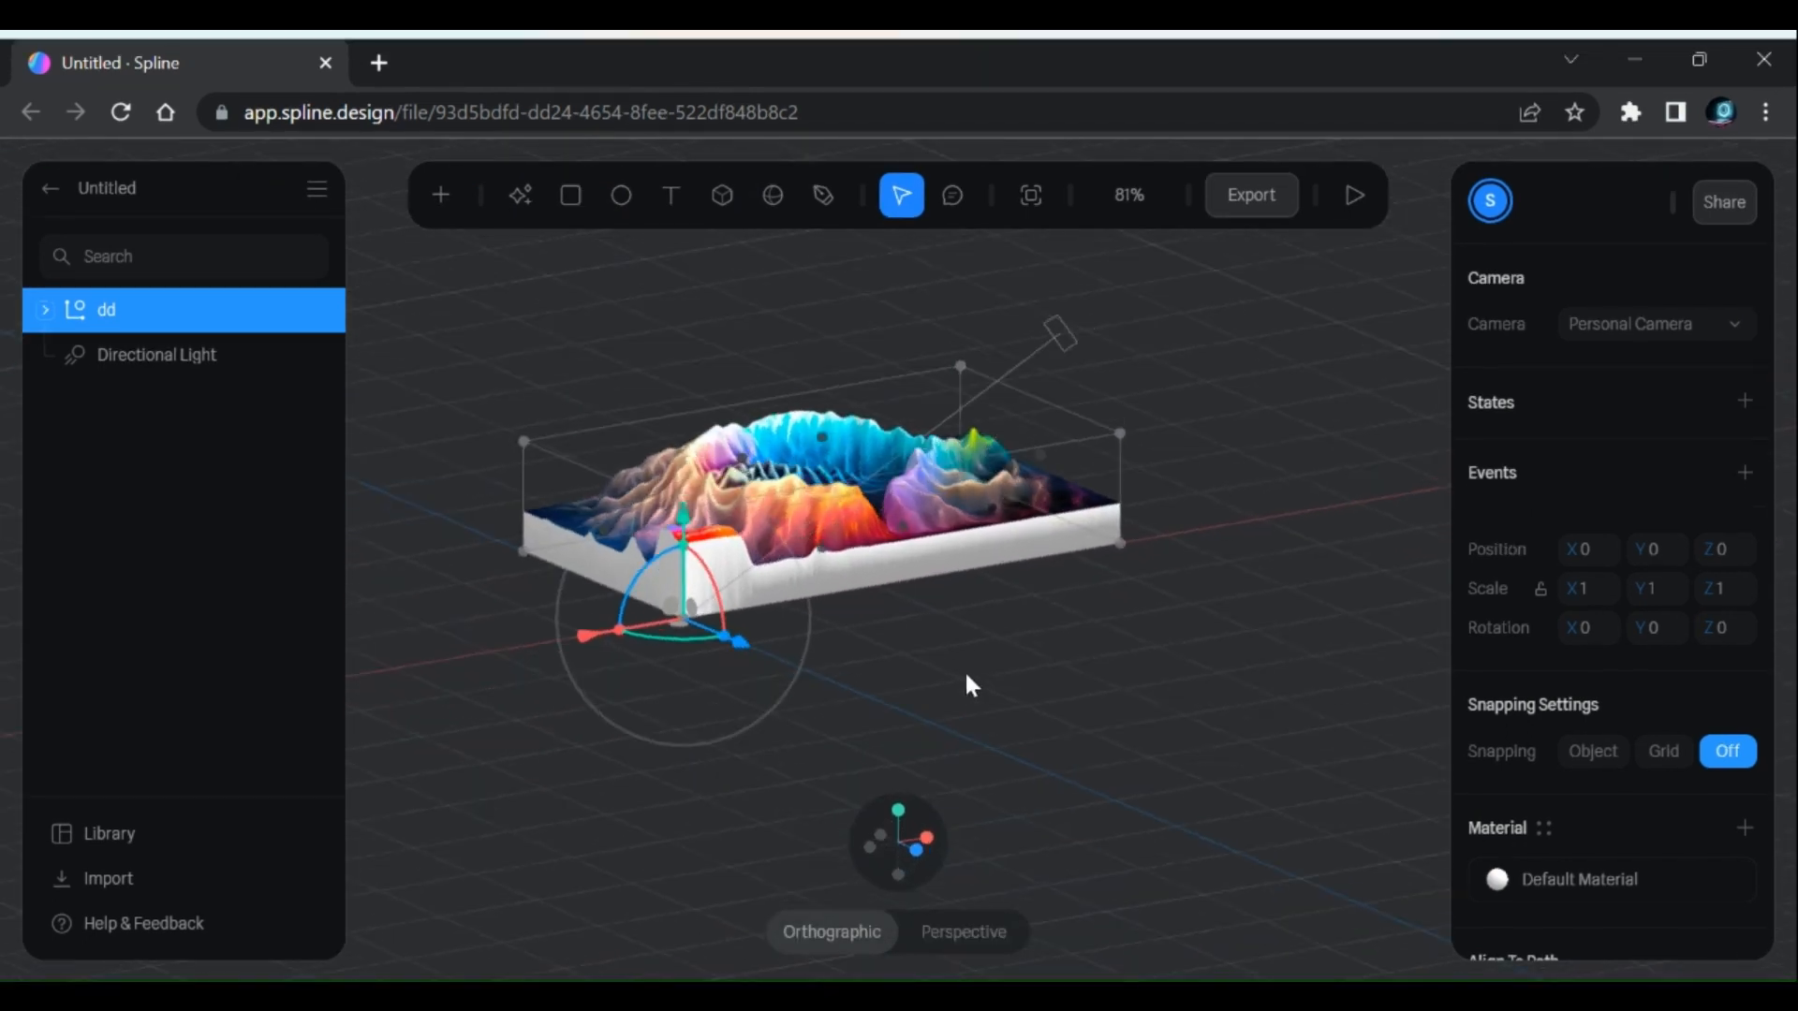
Step: Import the dd GLTF file into the Spline scene
{"action": "left_click", "coordinate": [43, 309]}
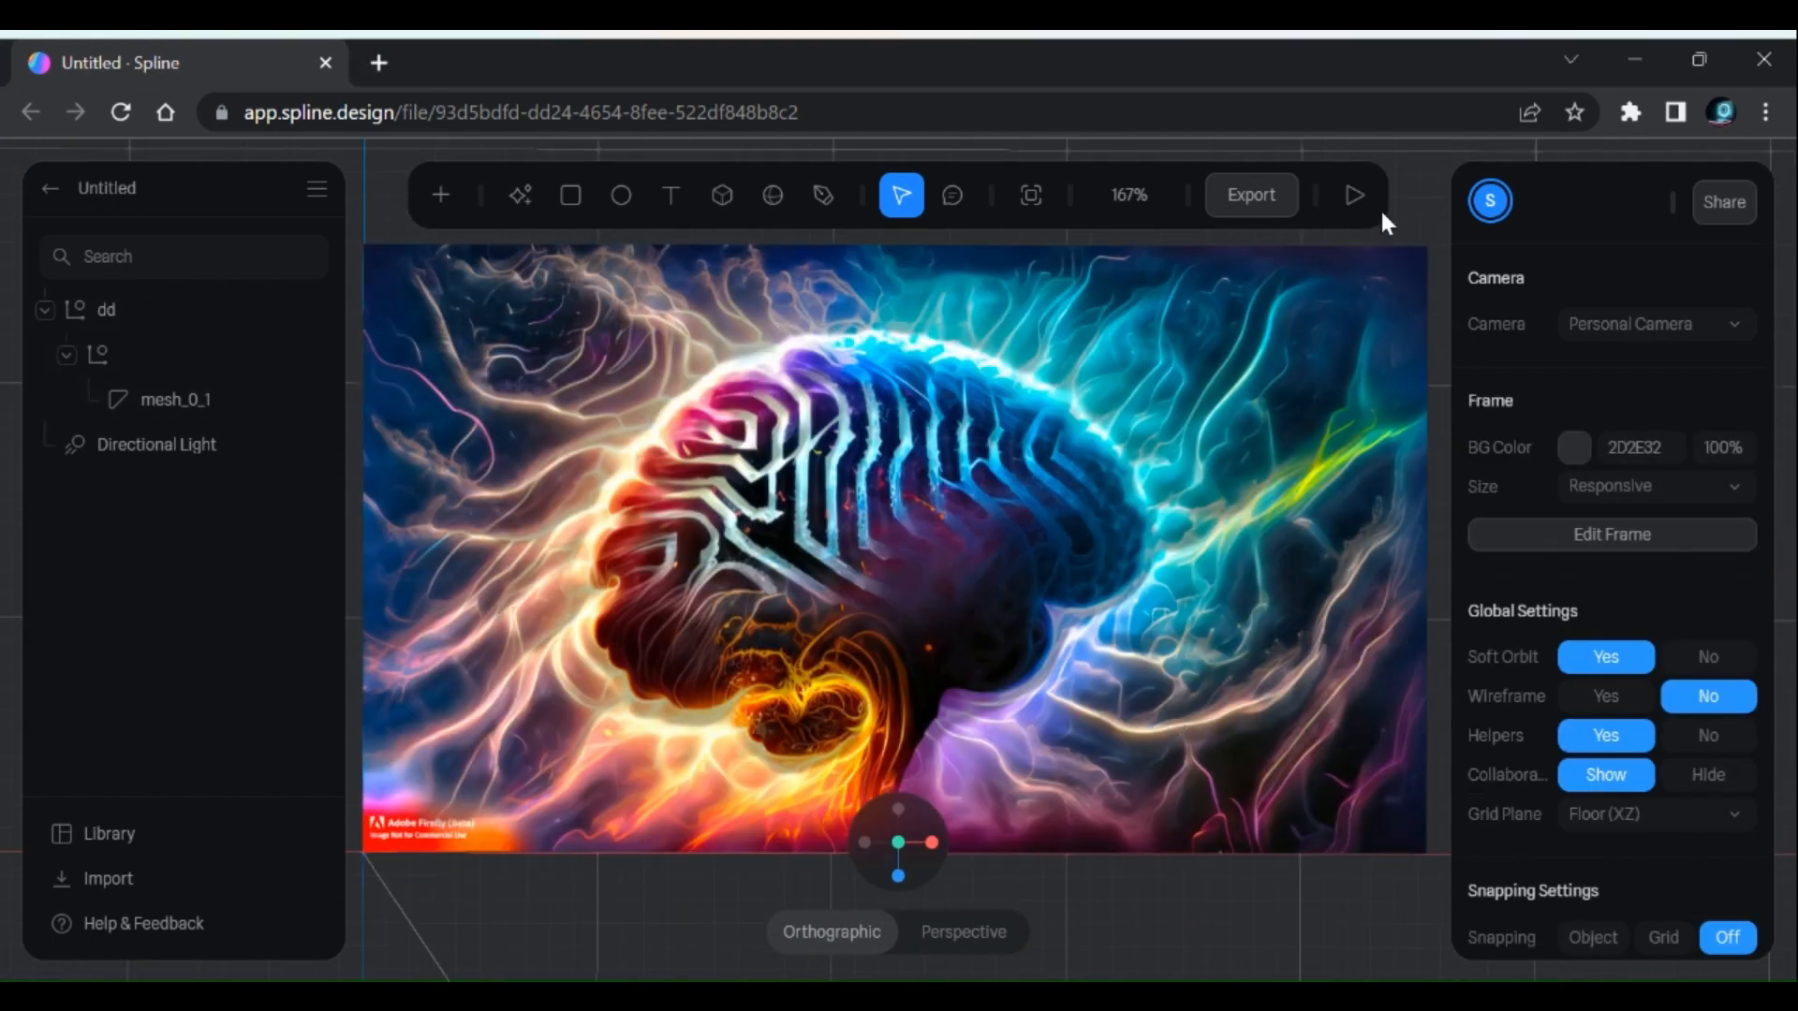
Step: Play the Spline preview and orbit to view the brain relief from above
{"action": "left_click", "coordinate": [1355, 196]}
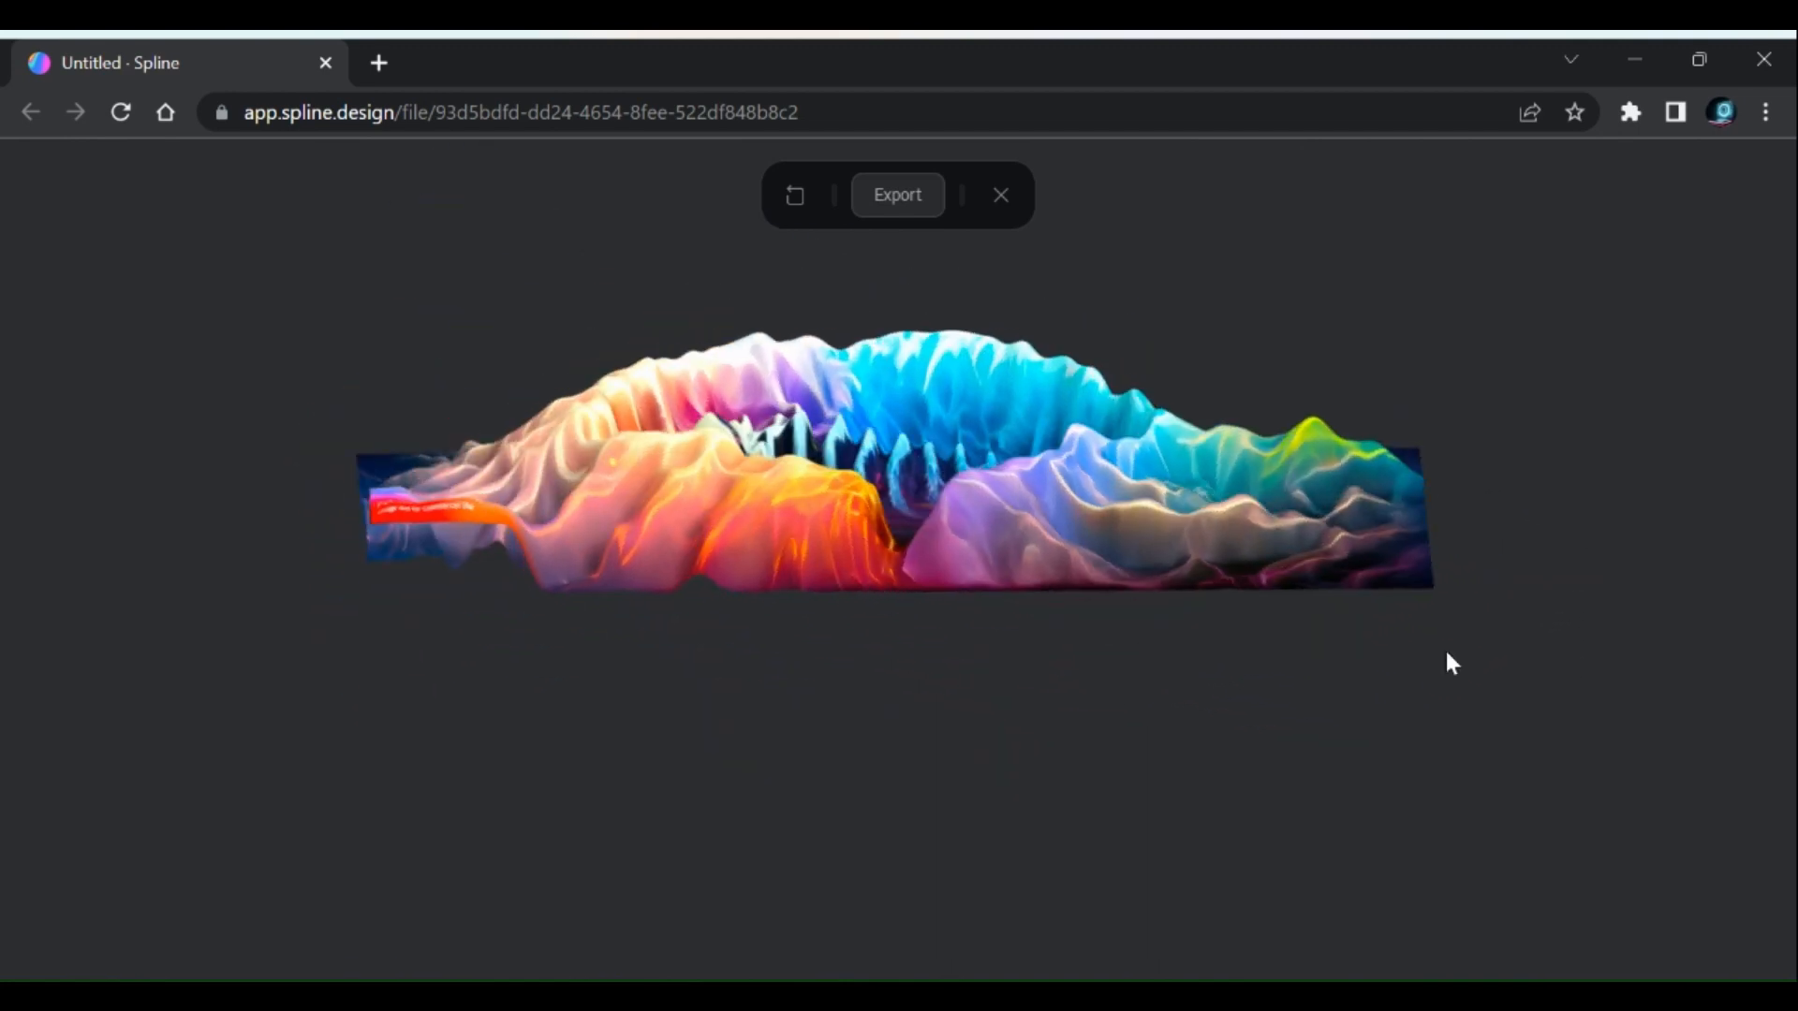
{"action": "left_click_drag", "start_coordinate": [1450, 662], "coordinate": [1350, 720]}
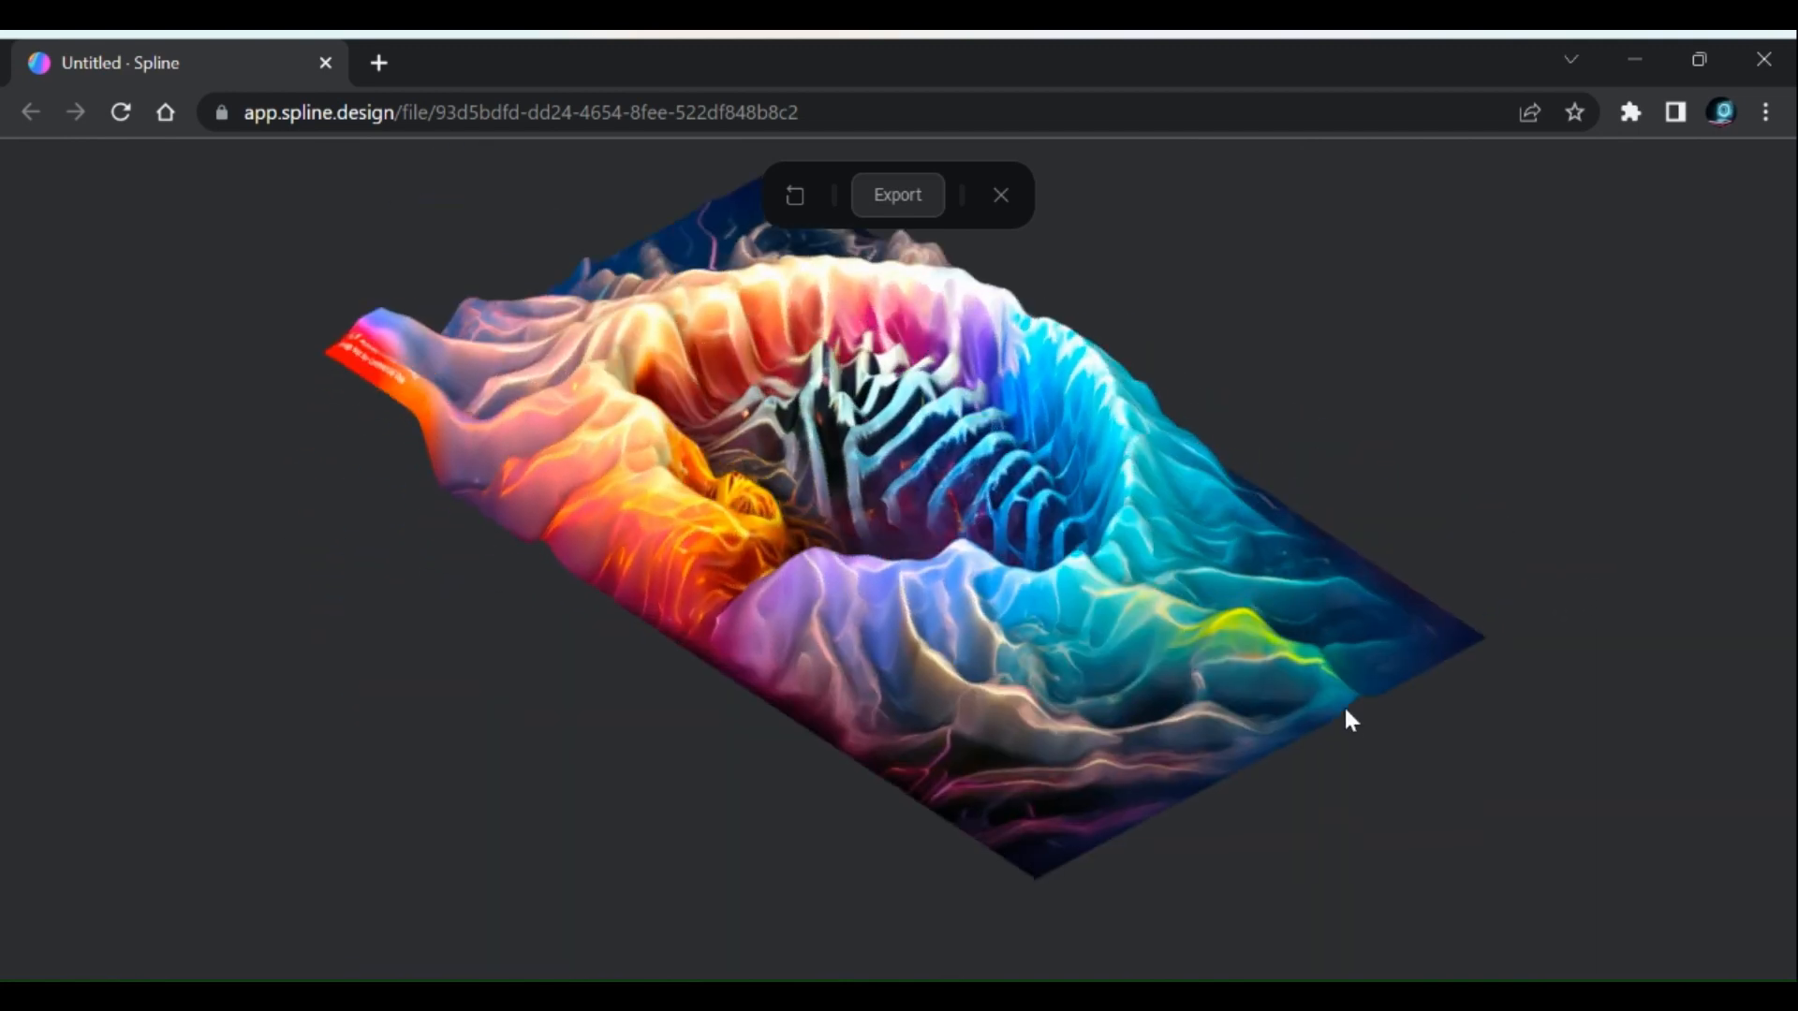